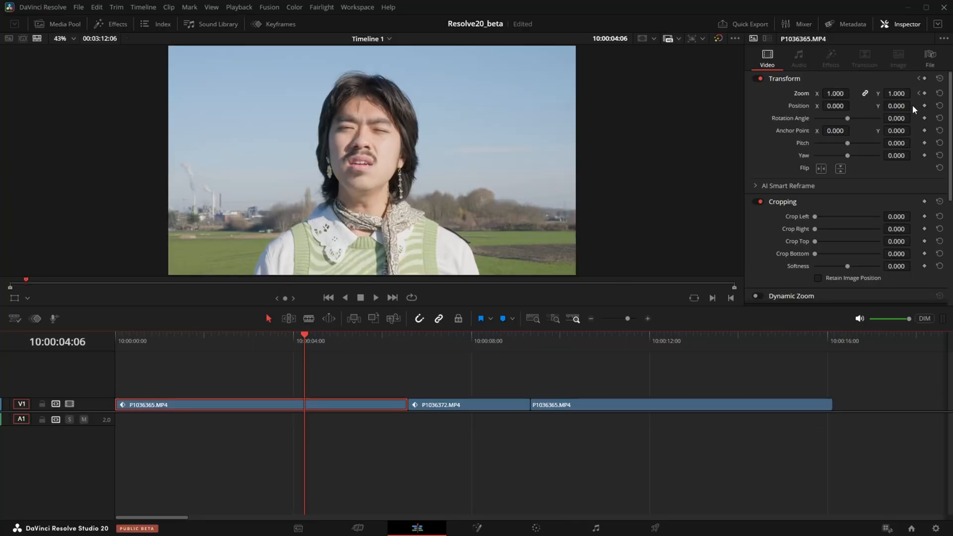
Show the keyframe curve editor with the middle clip's eased animation curve on the edit page
click(896, 93)
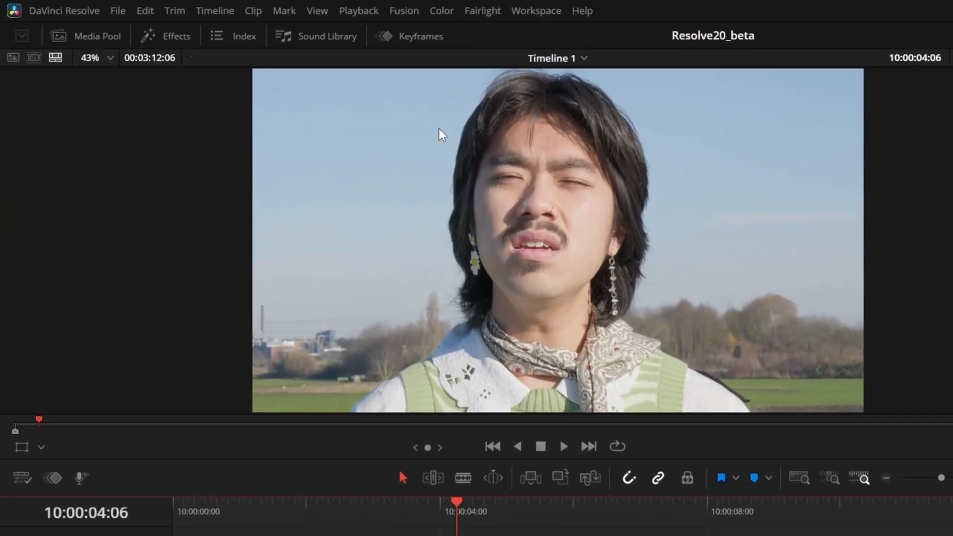
click(419, 35)
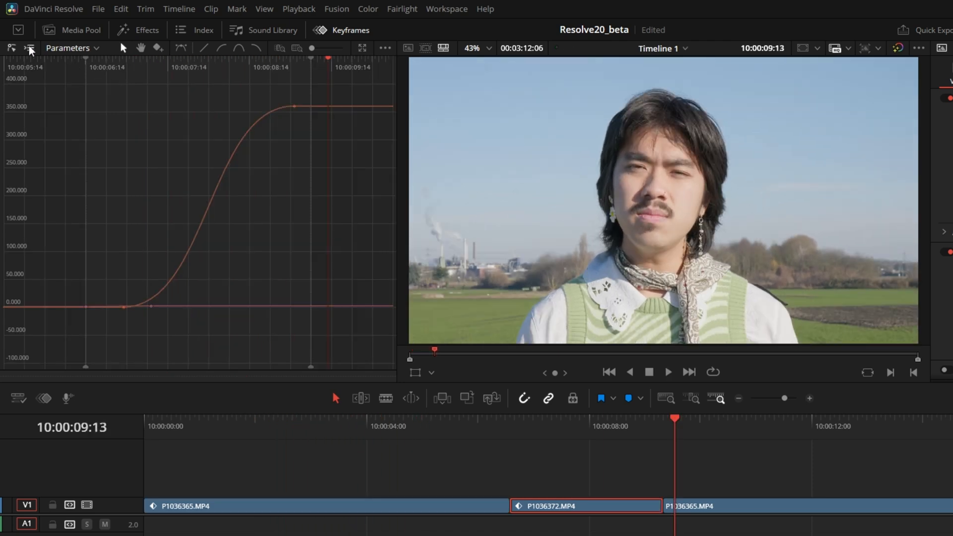
click(28, 47)
text(Vertical Layout)
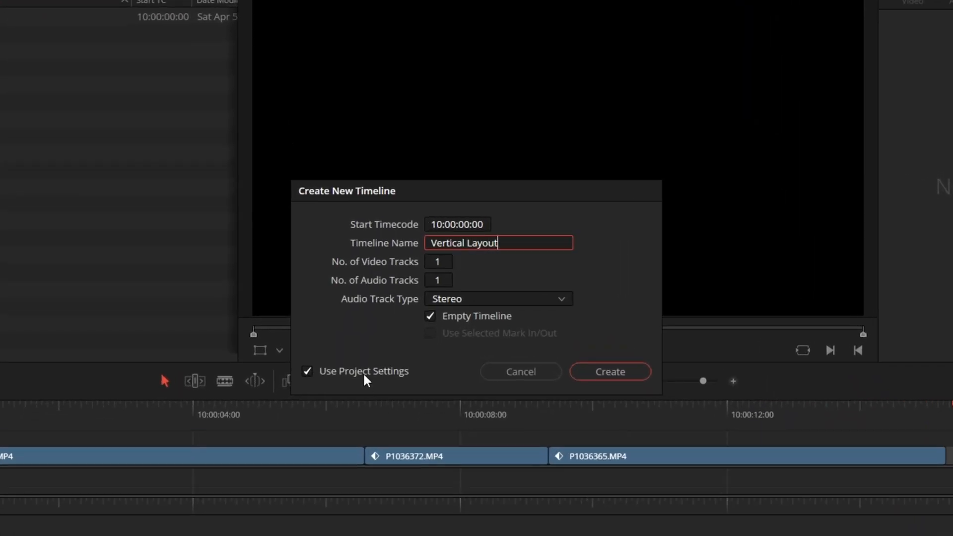
Create the 'Vertical Layout' timeline with custom format set to vertical 1080 x 1920 resolution
click(308, 371)
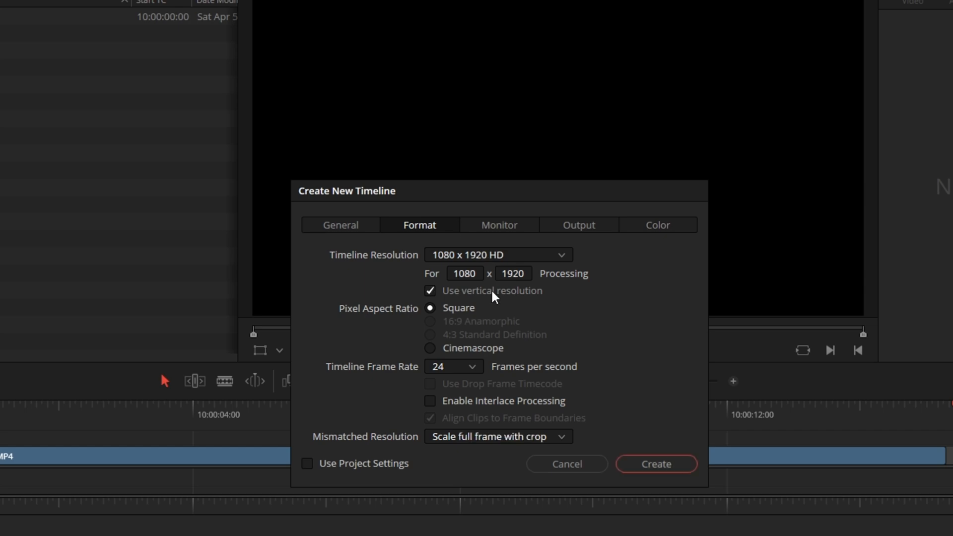
click(656, 464)
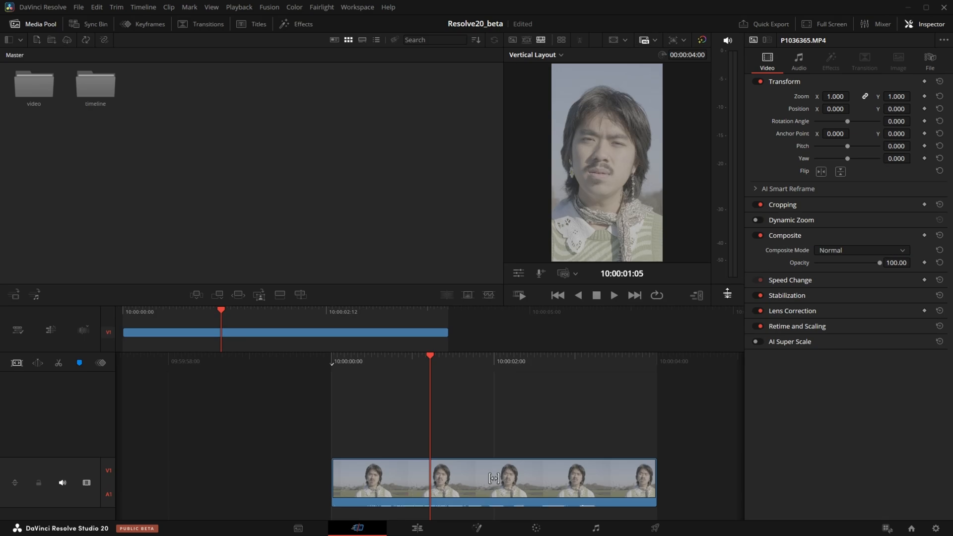
click(535, 528)
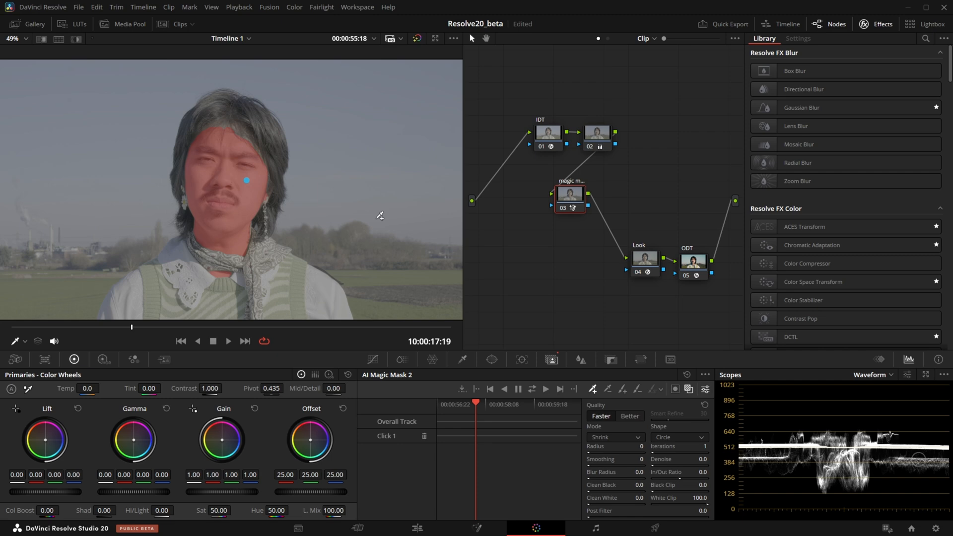
mouse_move(264, 115)
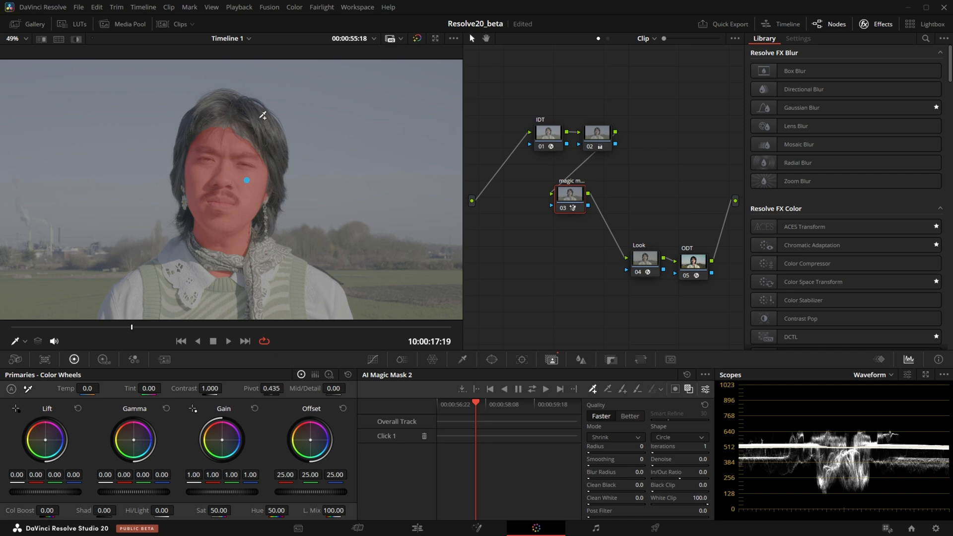
Add the person's hair to the Magic Mask selection so the whole subject is masked
click(259, 117)
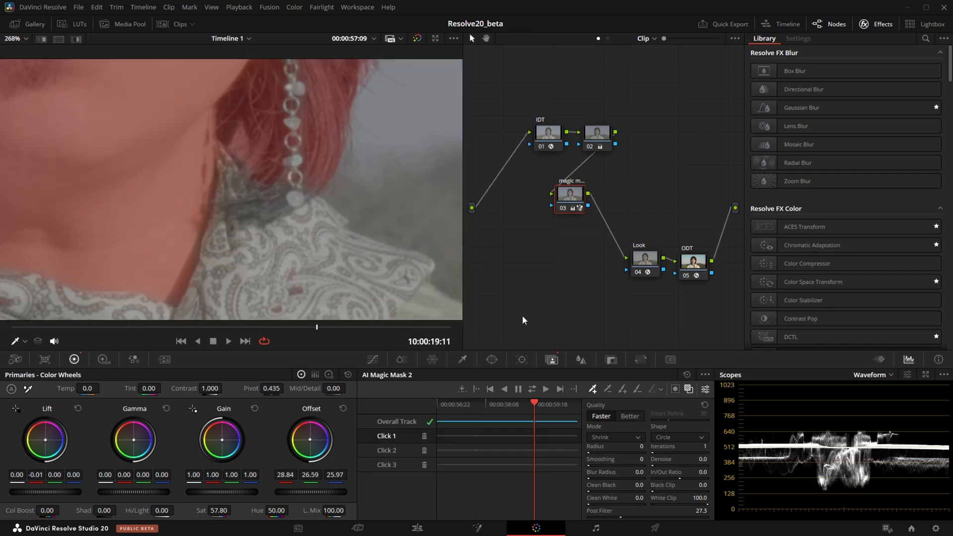
mouse_move(623, 389)
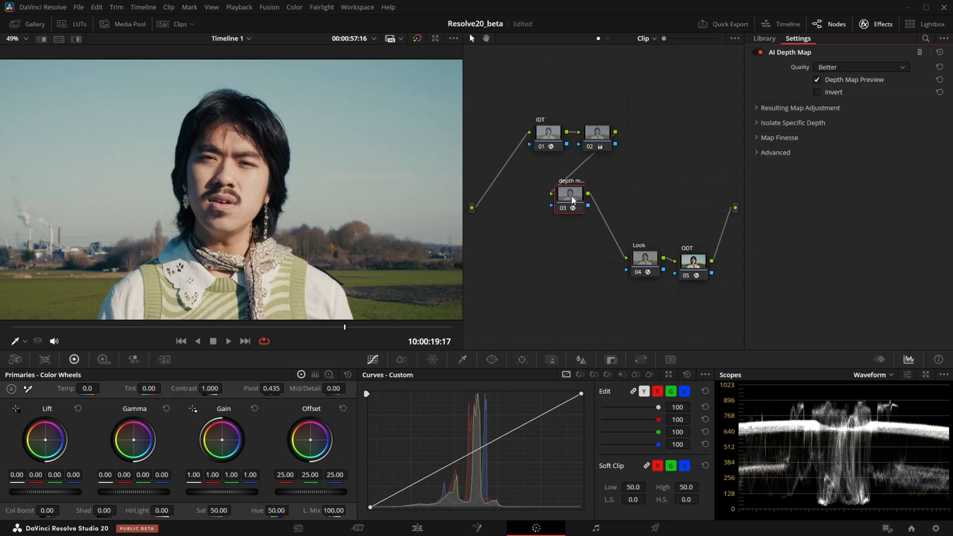
Select the depth map node and turn off its Depth Map Preview in Settings
click(801, 108)
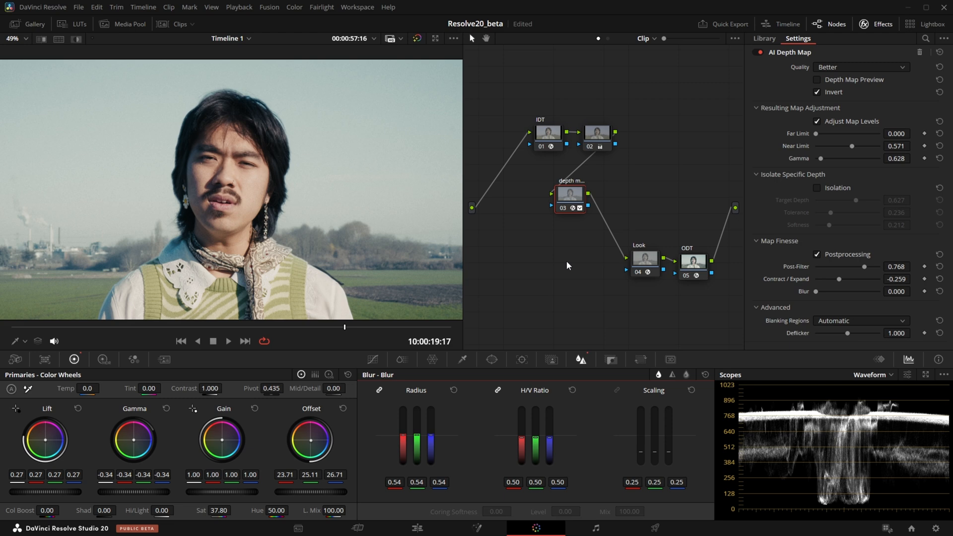
click(862, 67)
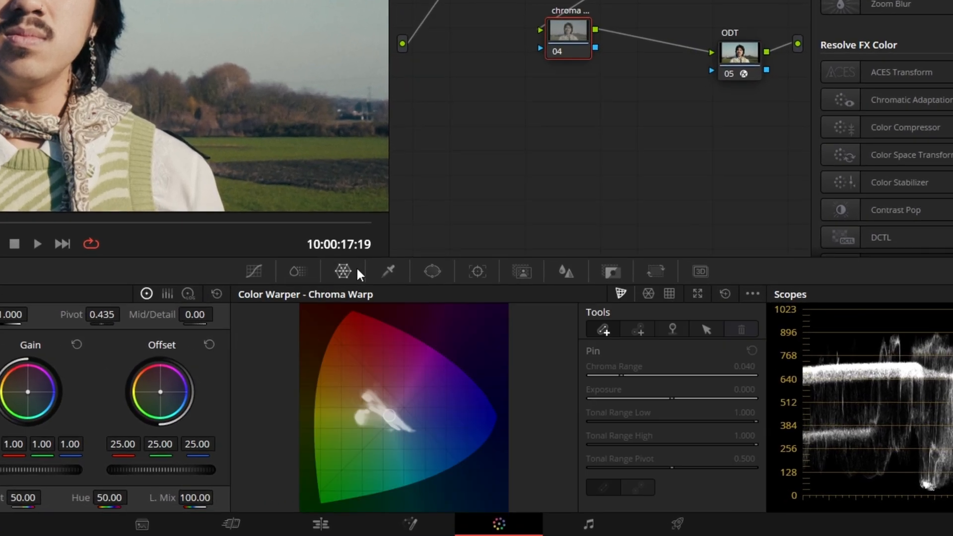
mouse_move(353, 258)
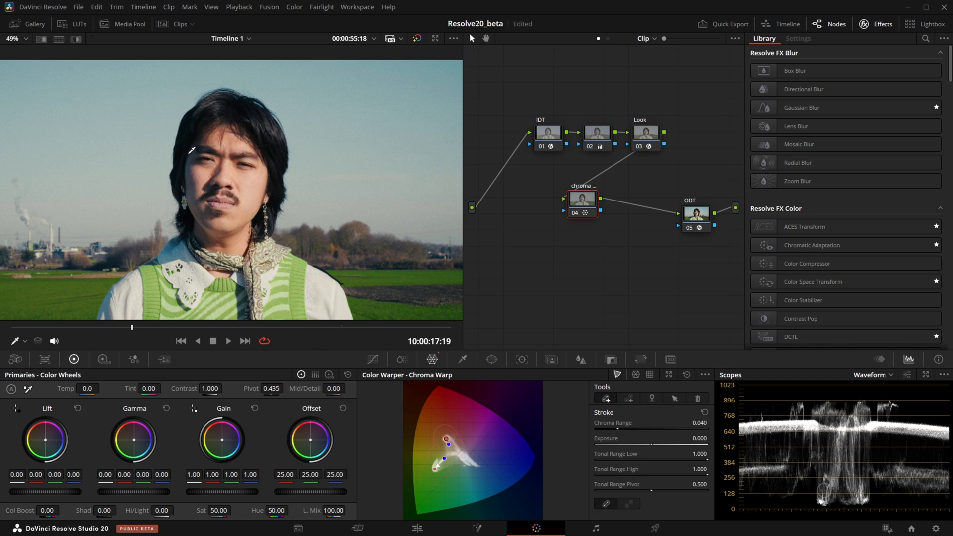
Drag a chroma warp stroke over the colours sampled from the hair to reshape them
drag(608, 429, 629, 429)
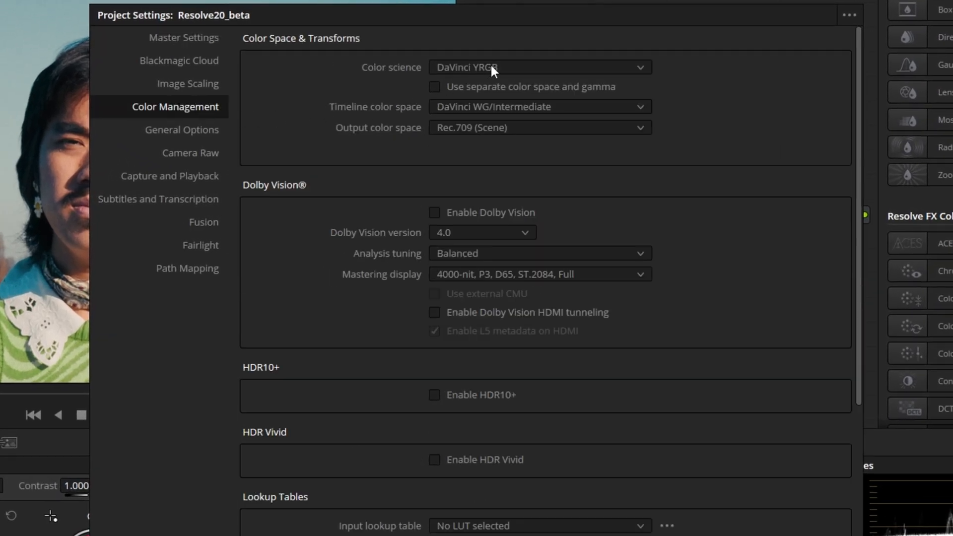
Toggle the ACES Transform between 2.0 and 1.3, leaving ACES 1.3 with ACEScct input transform
click(540, 67)
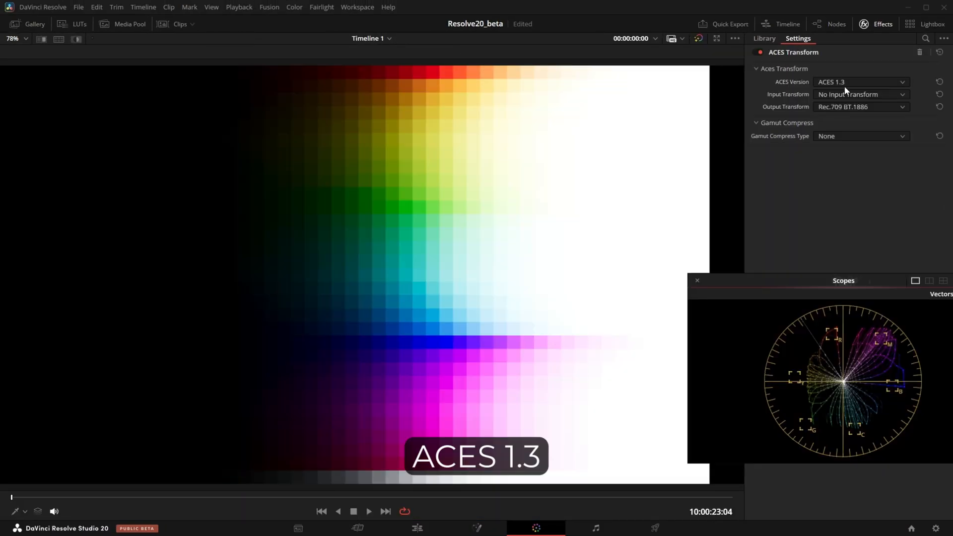
click(861, 82)
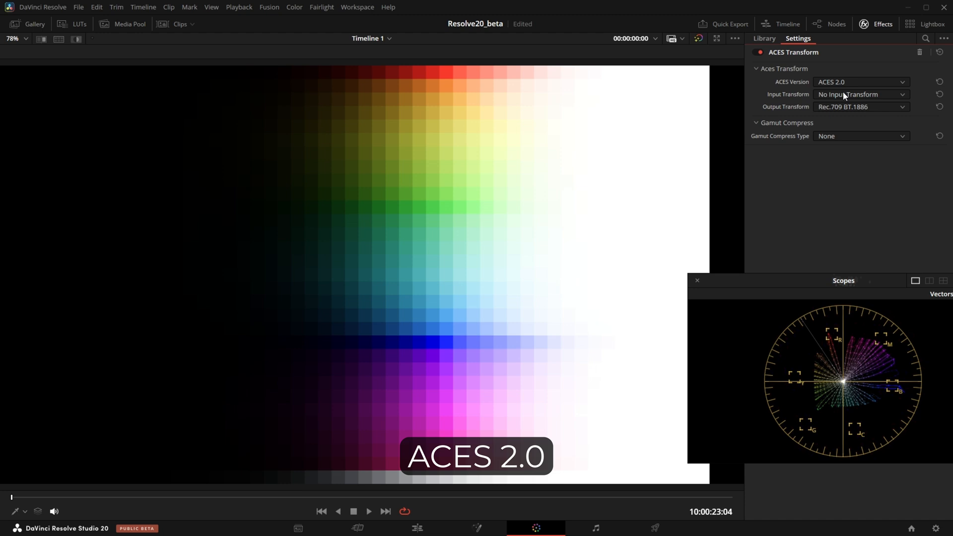
click(861, 82)
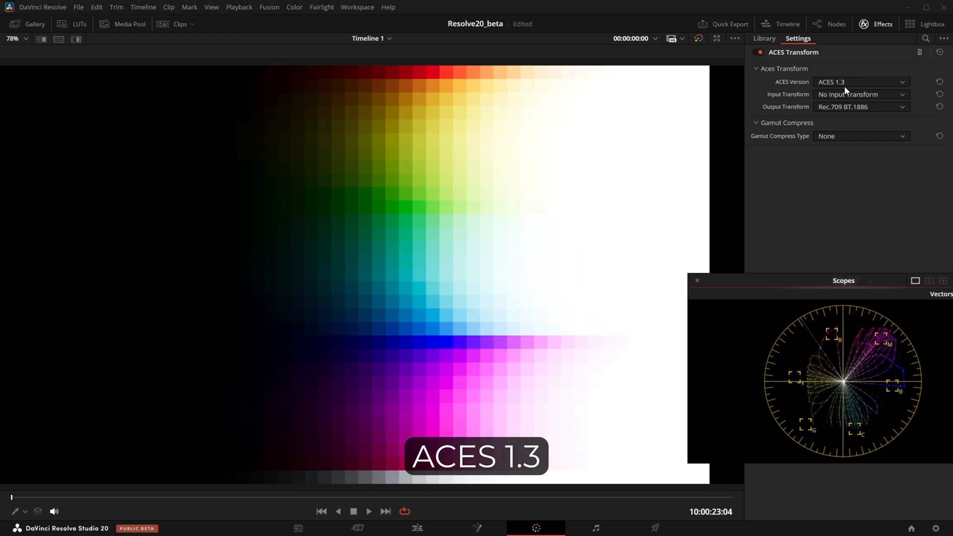
click(862, 82)
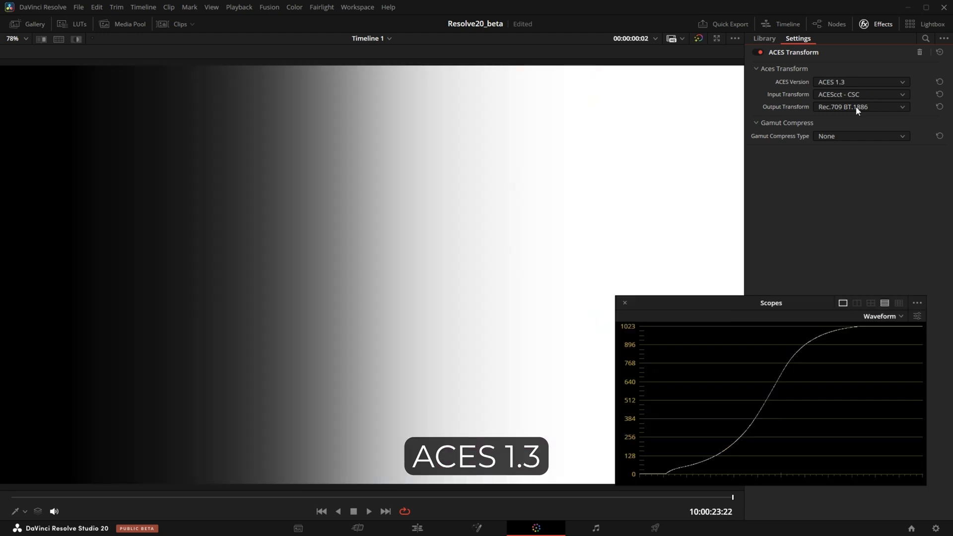
click(861, 82)
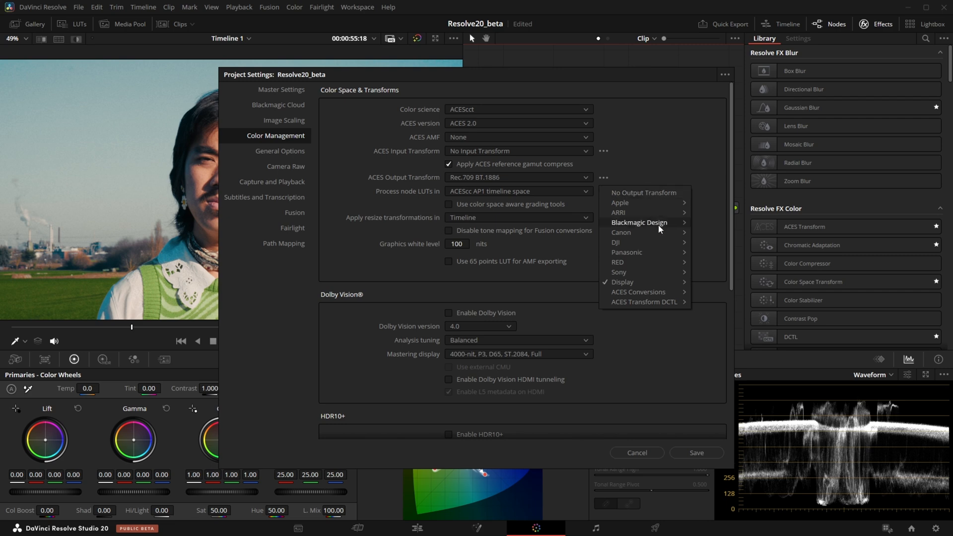
mouse_move(642, 282)
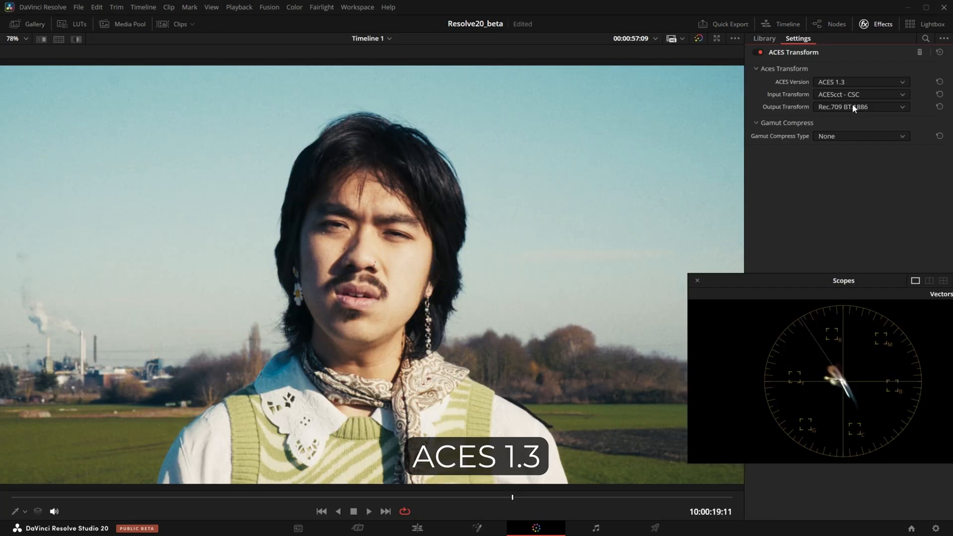
click(862, 82)
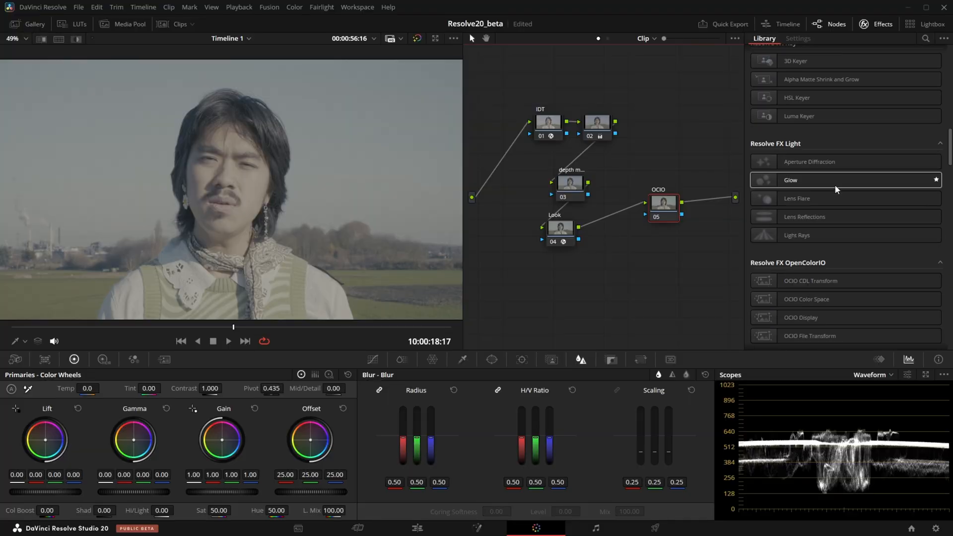
Locate the OCIO Color Space effect and choose its output colour space on the OCIO node
scroll(down, 3)
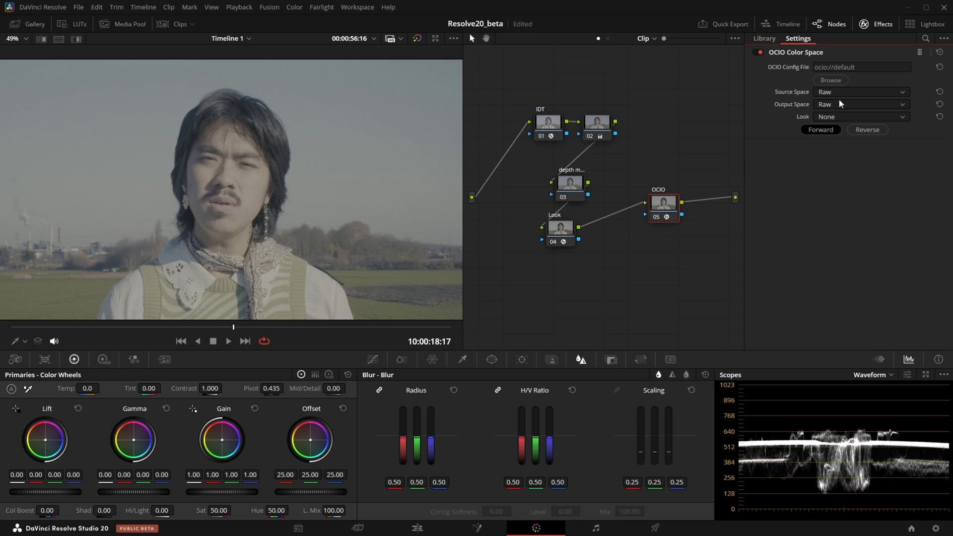
click(862, 92)
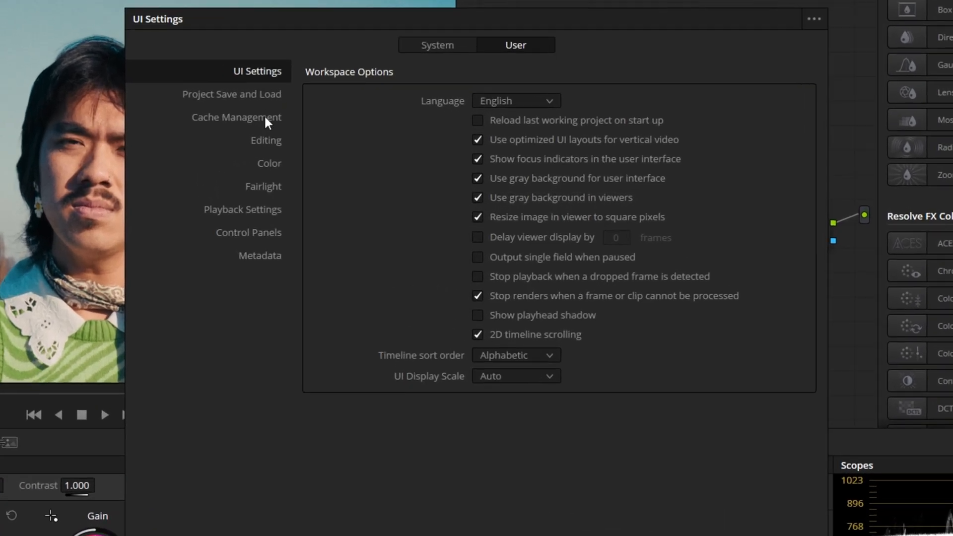
In Cache Management, enable deleting cache files older than 7 days and save
click(237, 117)
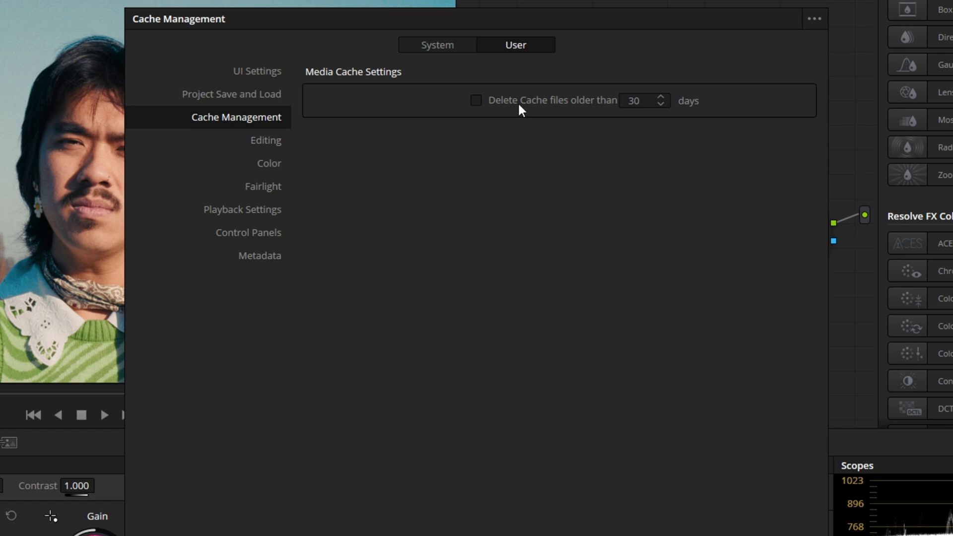
click(477, 100)
text(7)
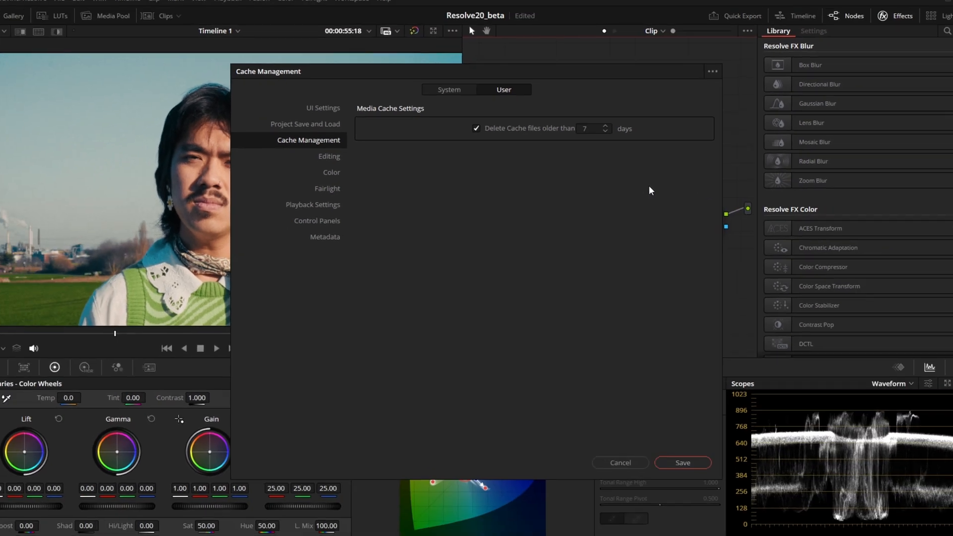
click(682, 463)
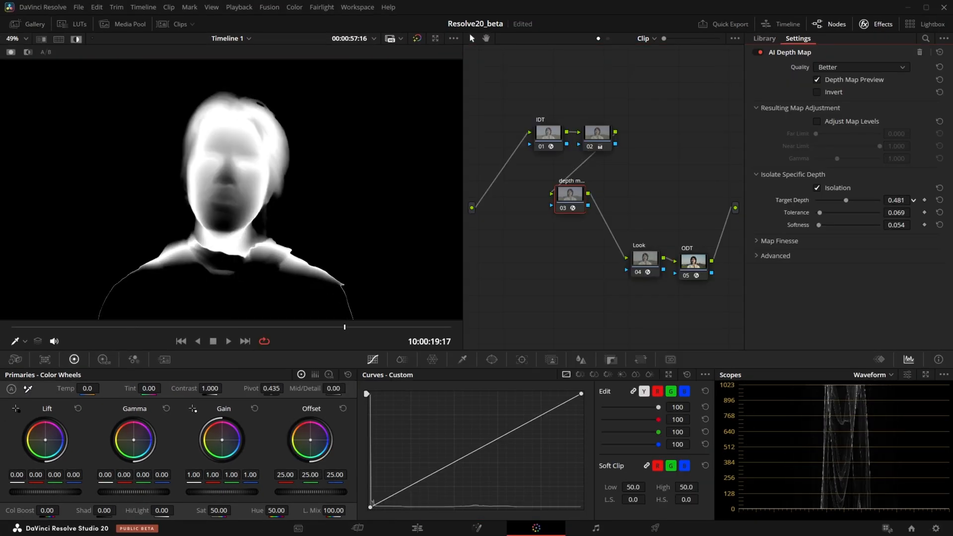